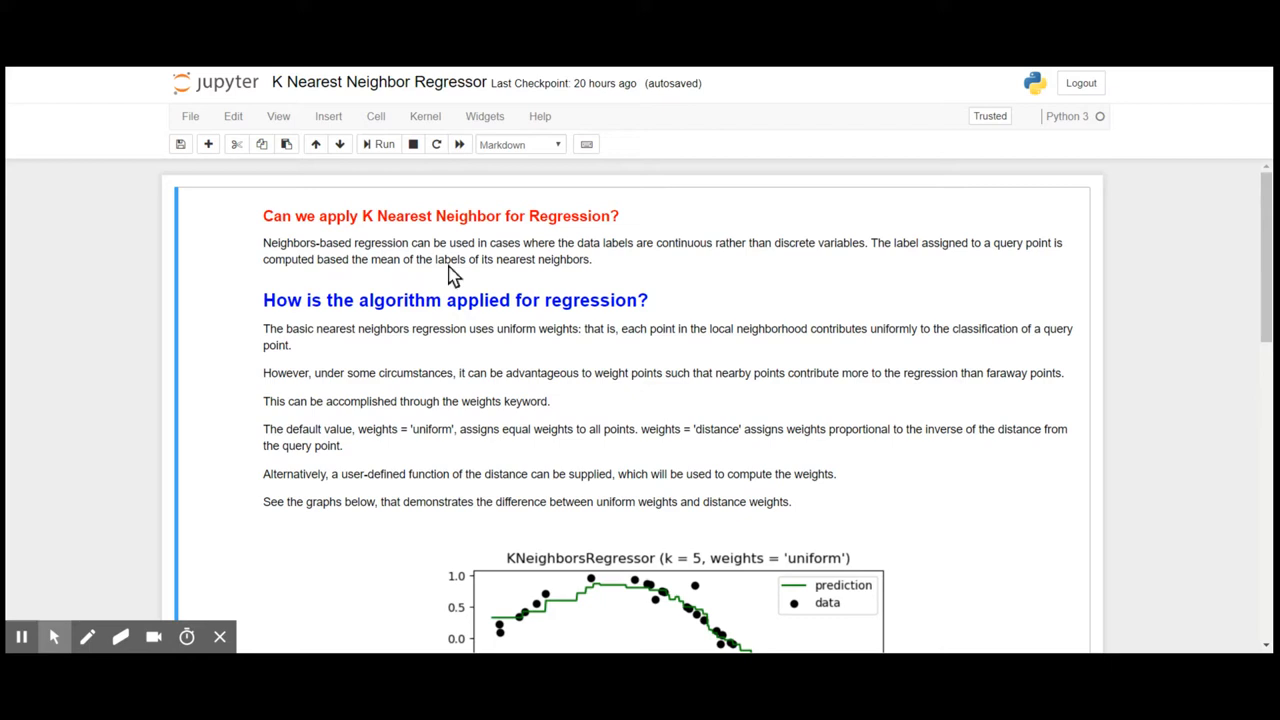
pyautogui.moveTo(1270, 240)
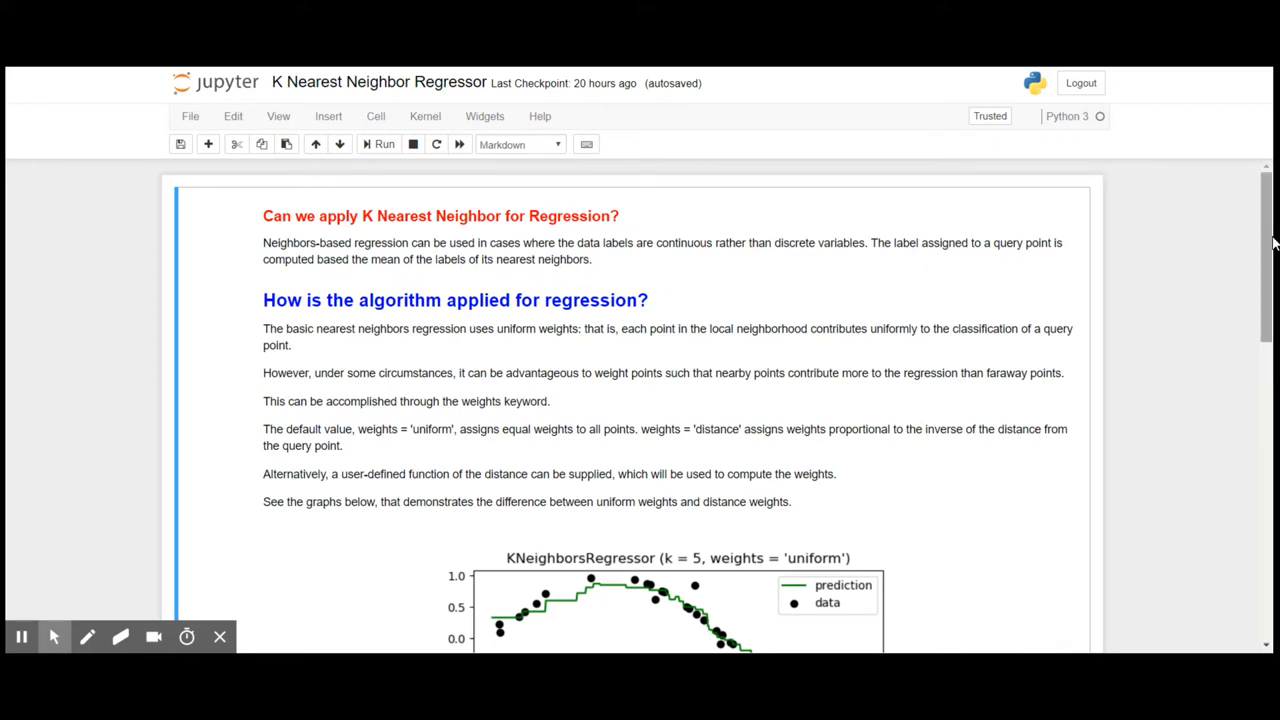
# Scroll past the explanation text to view the uniform and distance weight KNeighborsRegressor plots
pyautogui.scroll(-3)
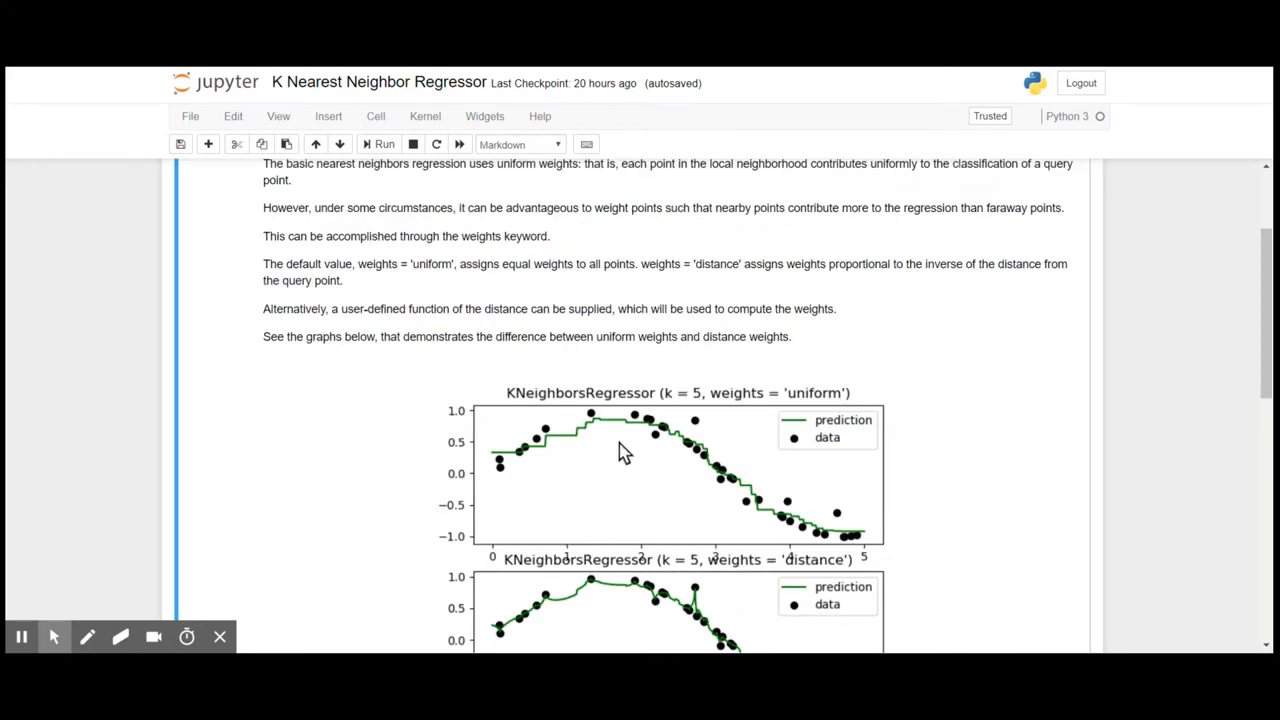
pyautogui.moveTo(497, 470)
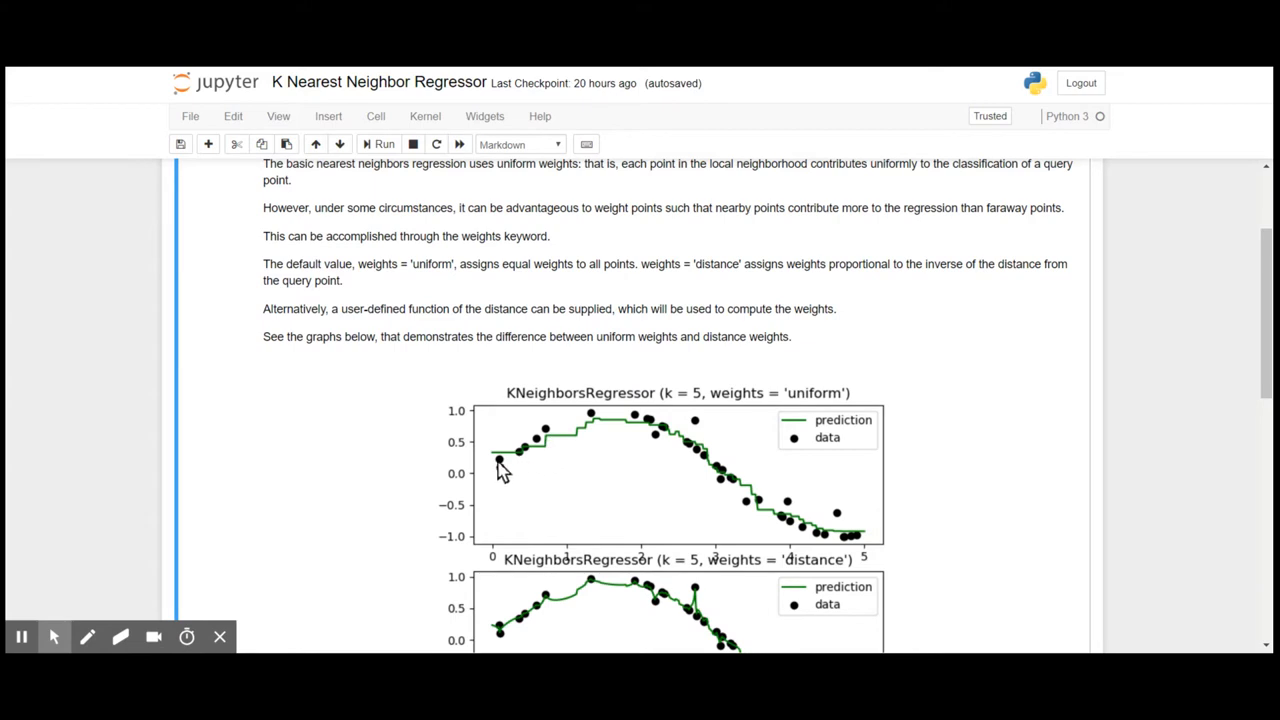
pyautogui.moveTo(510, 478)
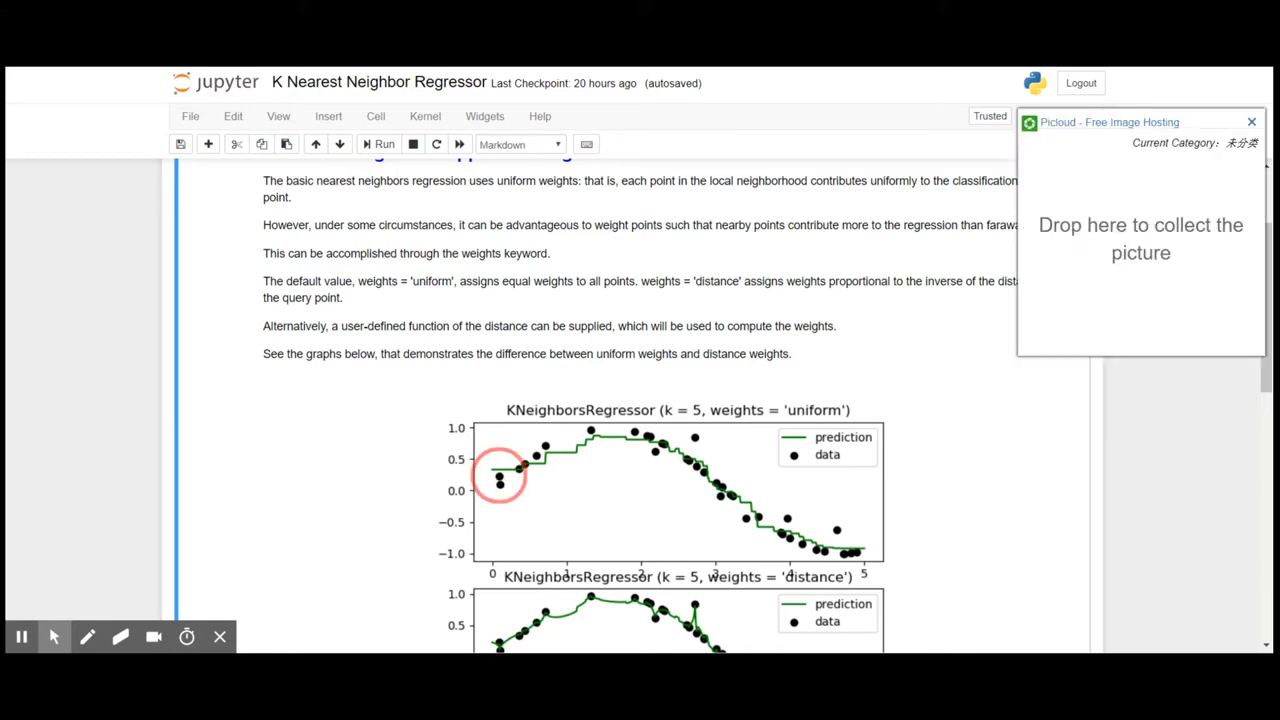
pyautogui.click(1251, 121)
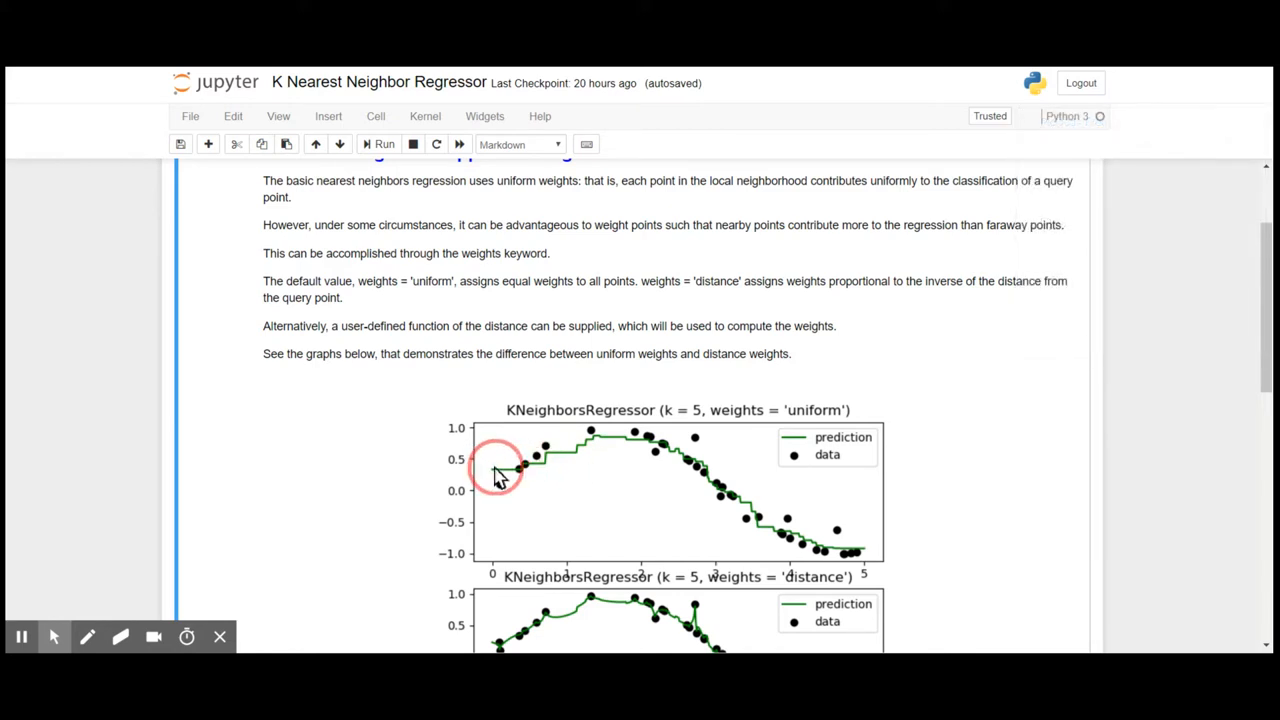
pyautogui.moveTo(598, 448)
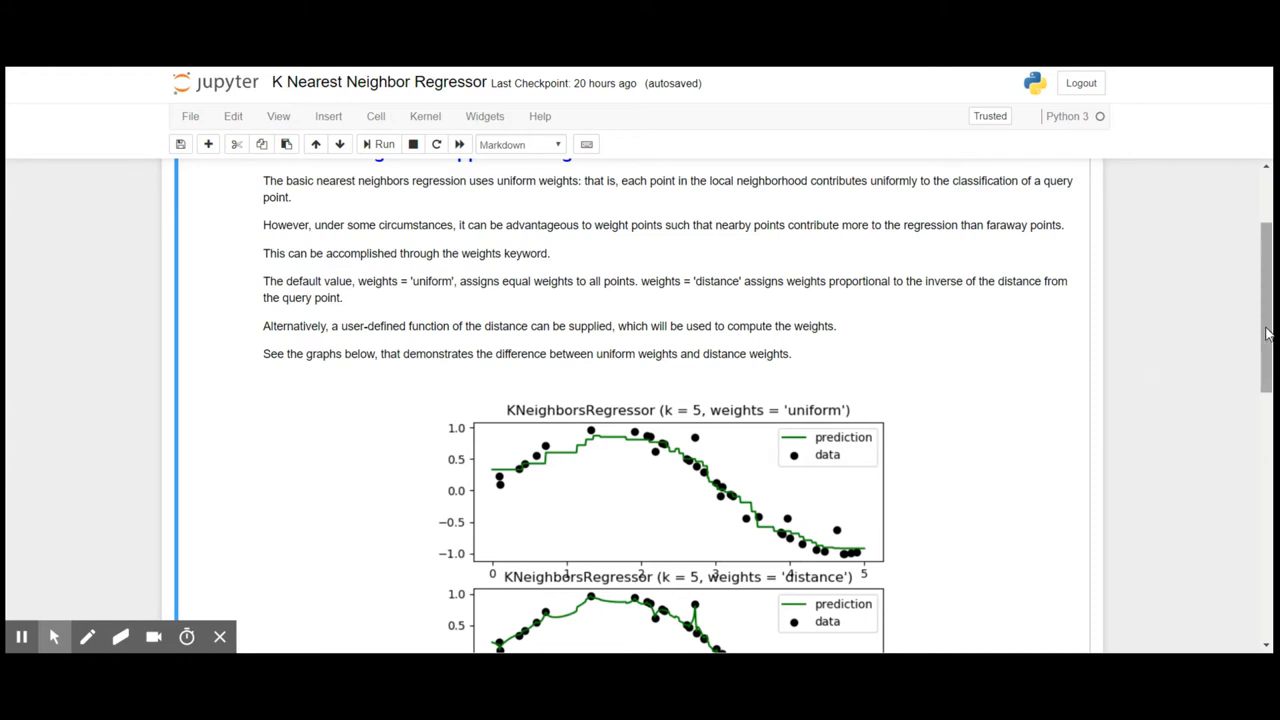
pyautogui.moveTo(992, 372)
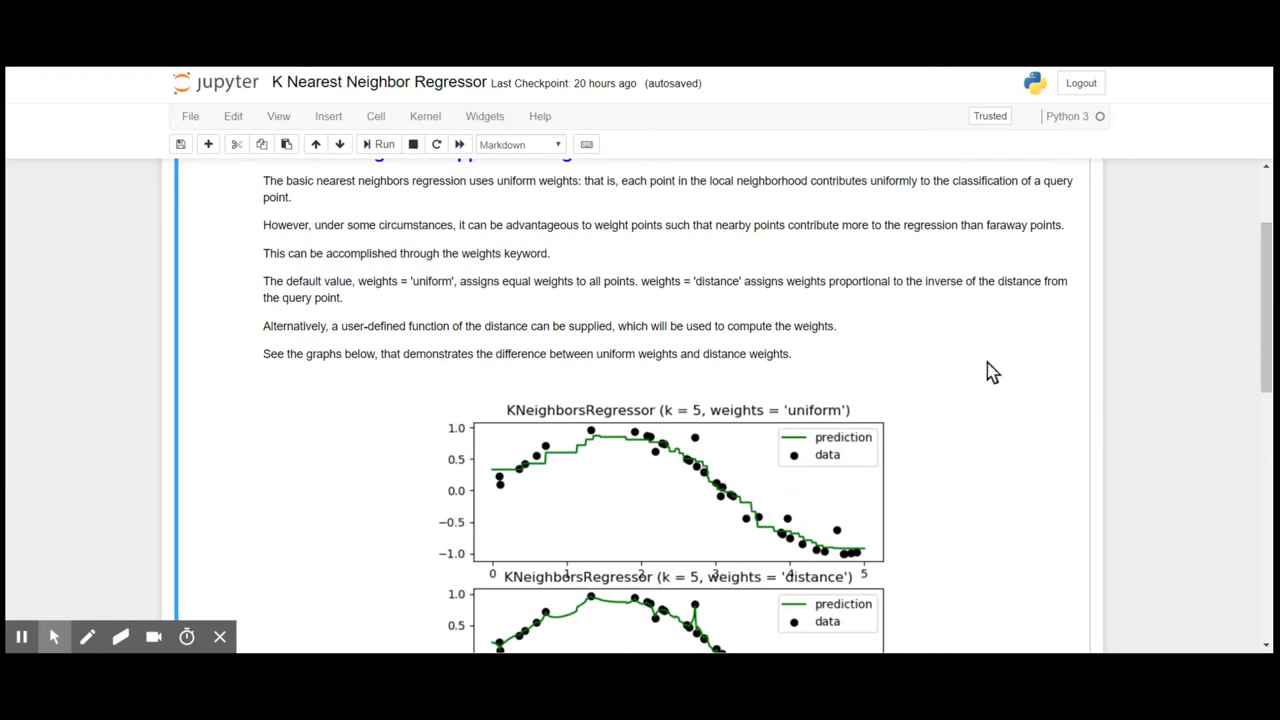
pyautogui.scroll(-3)
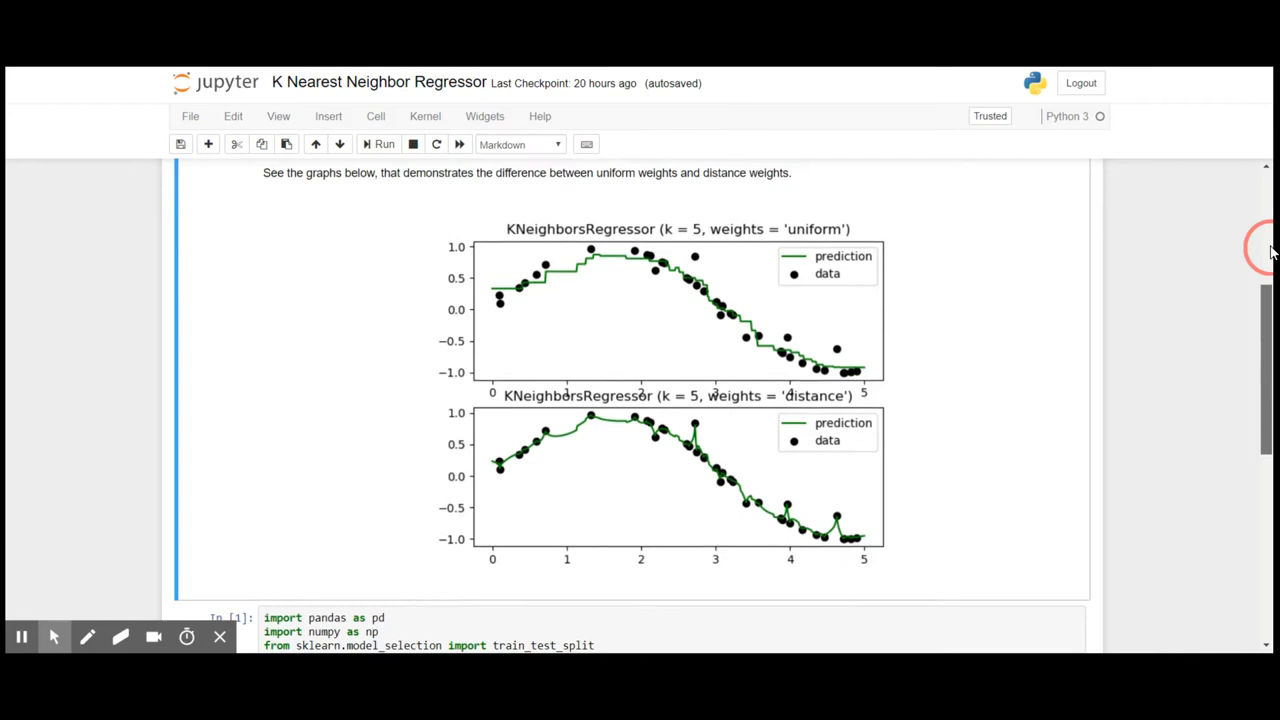
# Scroll down to code cells In [1] through In [10] showing the uniform and distance RMSE outputs
pyautogui.scroll(-3)
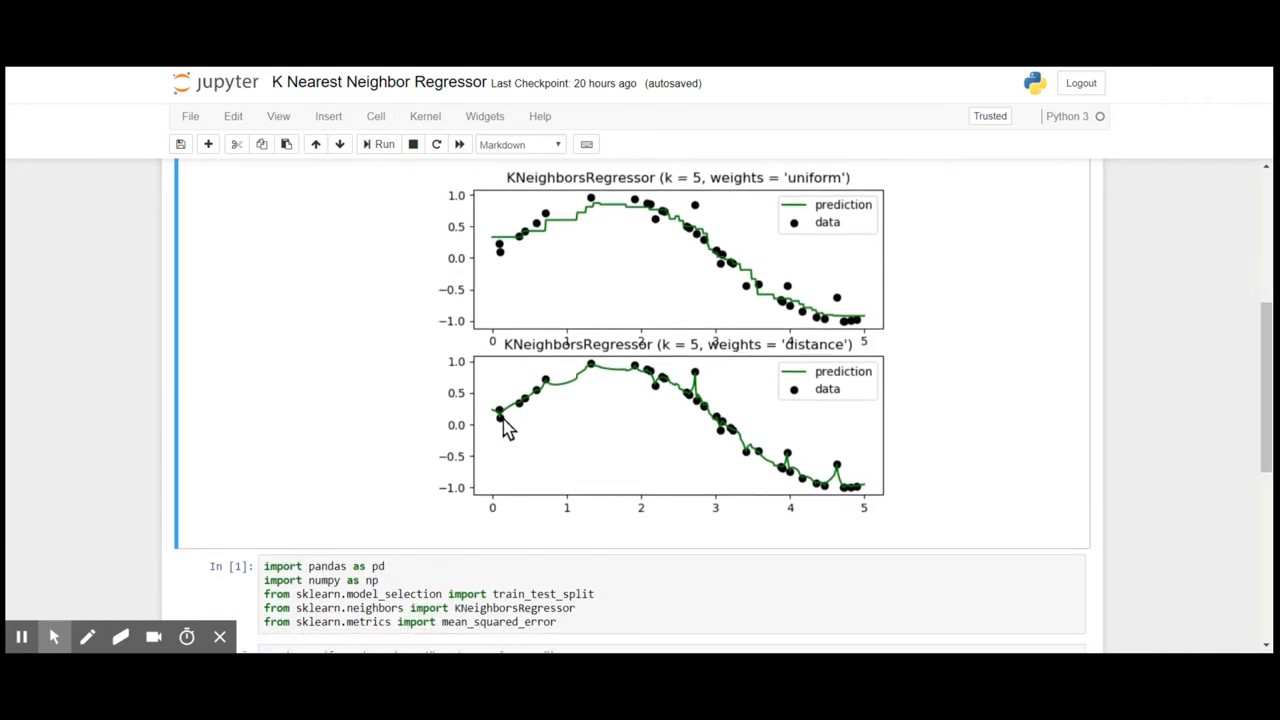
pyautogui.moveTo(1190, 400)
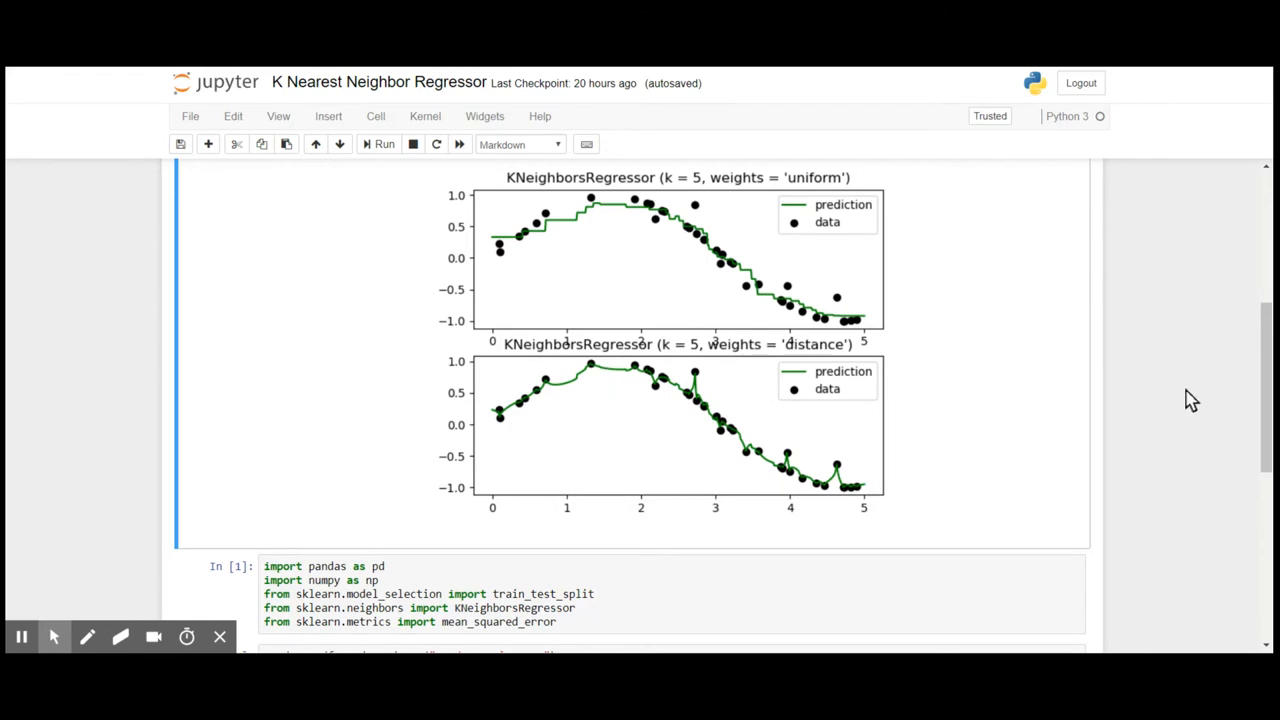
pyautogui.scroll(-3)
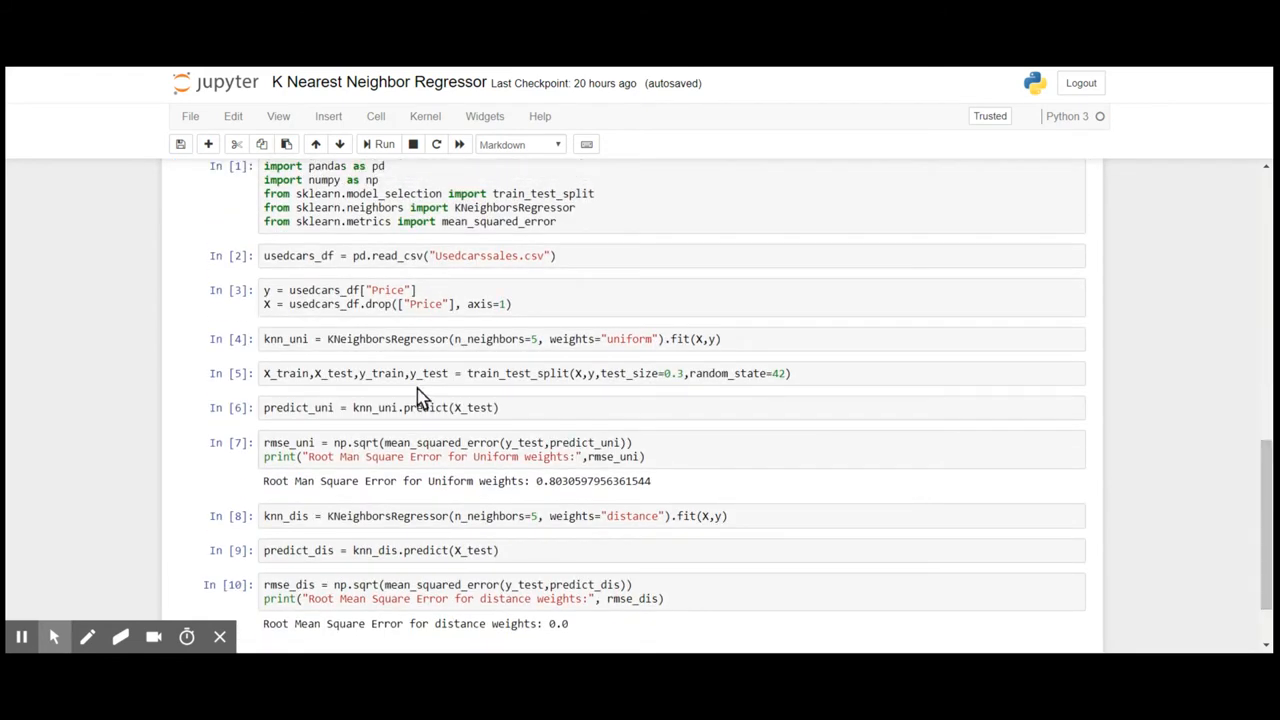
pyautogui.moveTo(535, 278)
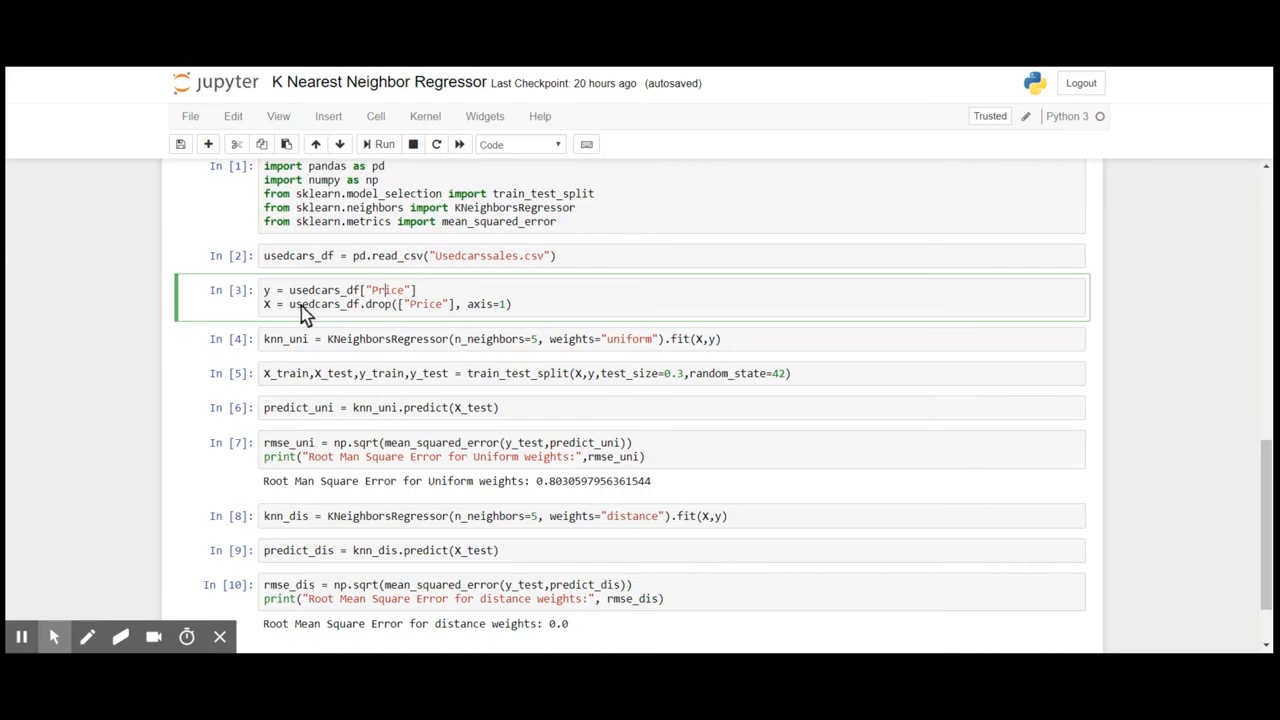
pyautogui.moveTo(421, 320)
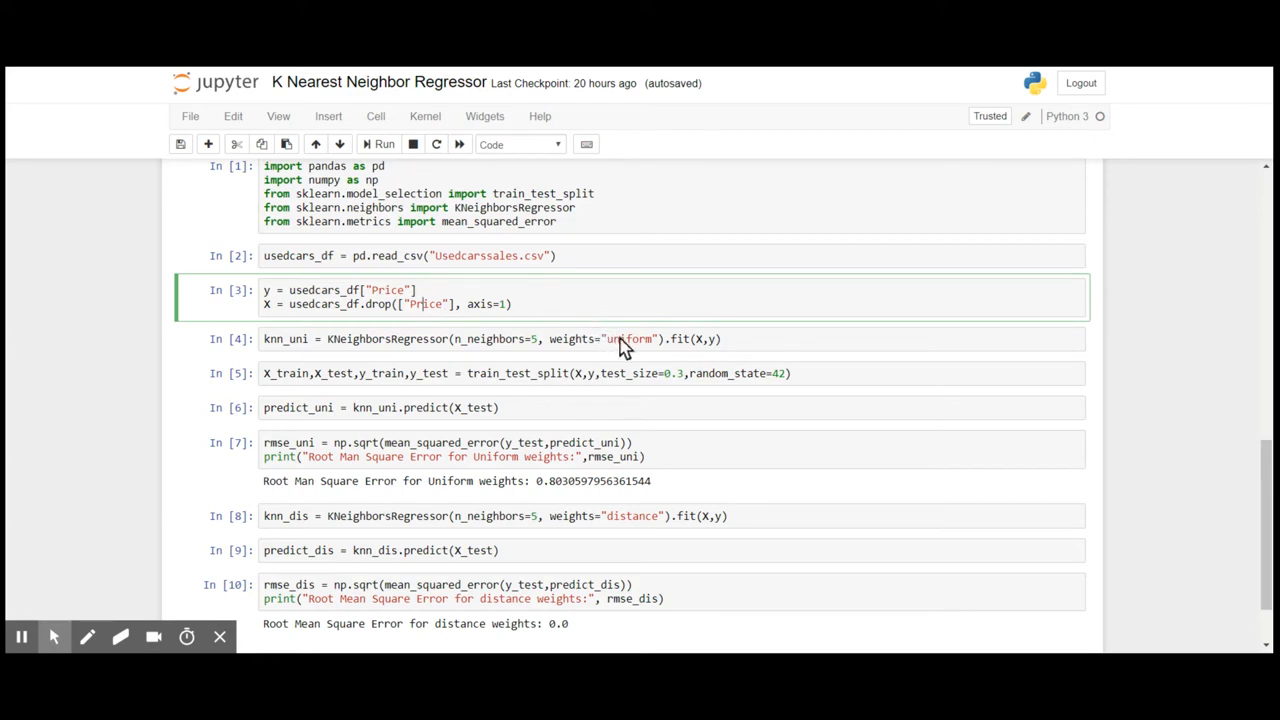
pyautogui.click(620, 339)
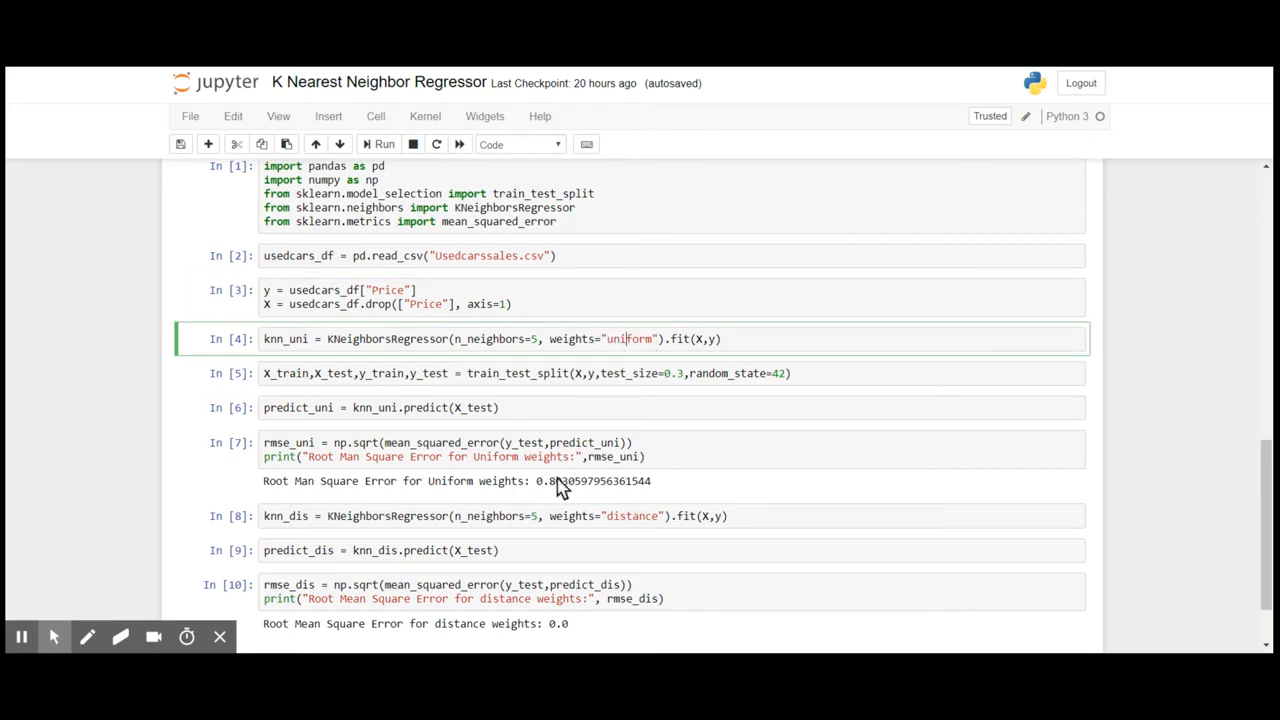
pyautogui.moveTo(642, 532)
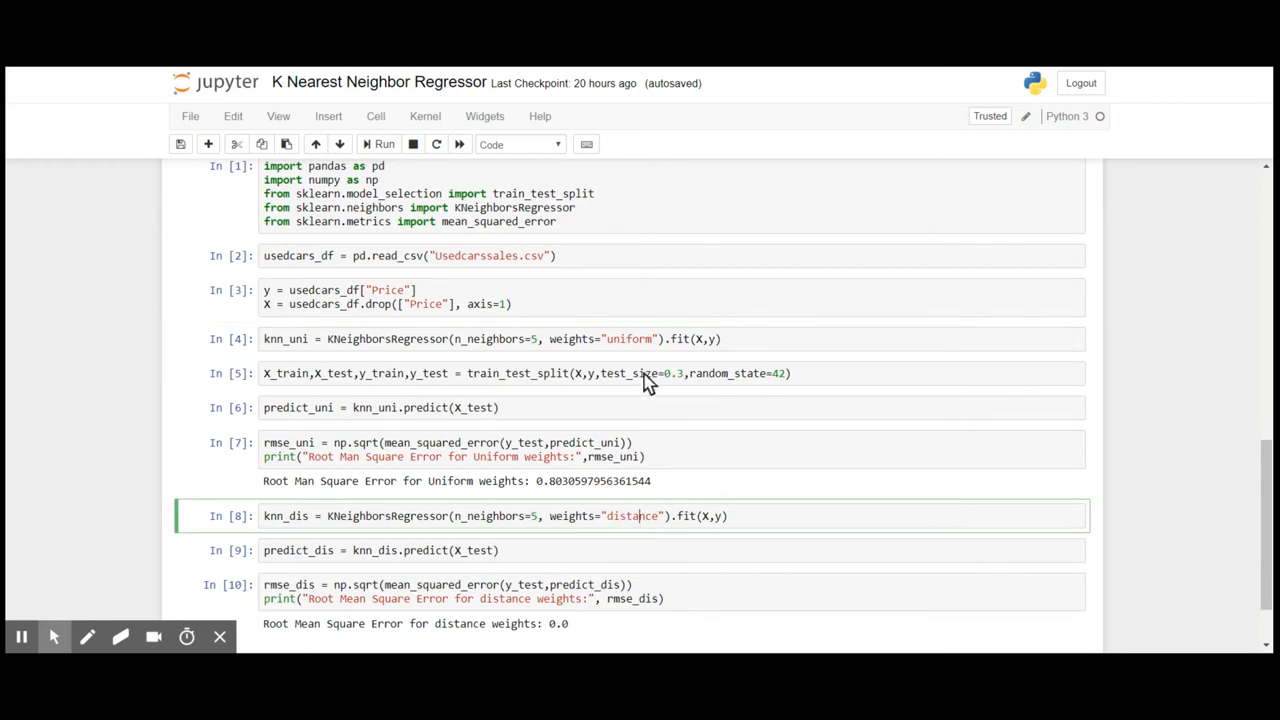
pyautogui.moveTo(565, 345)
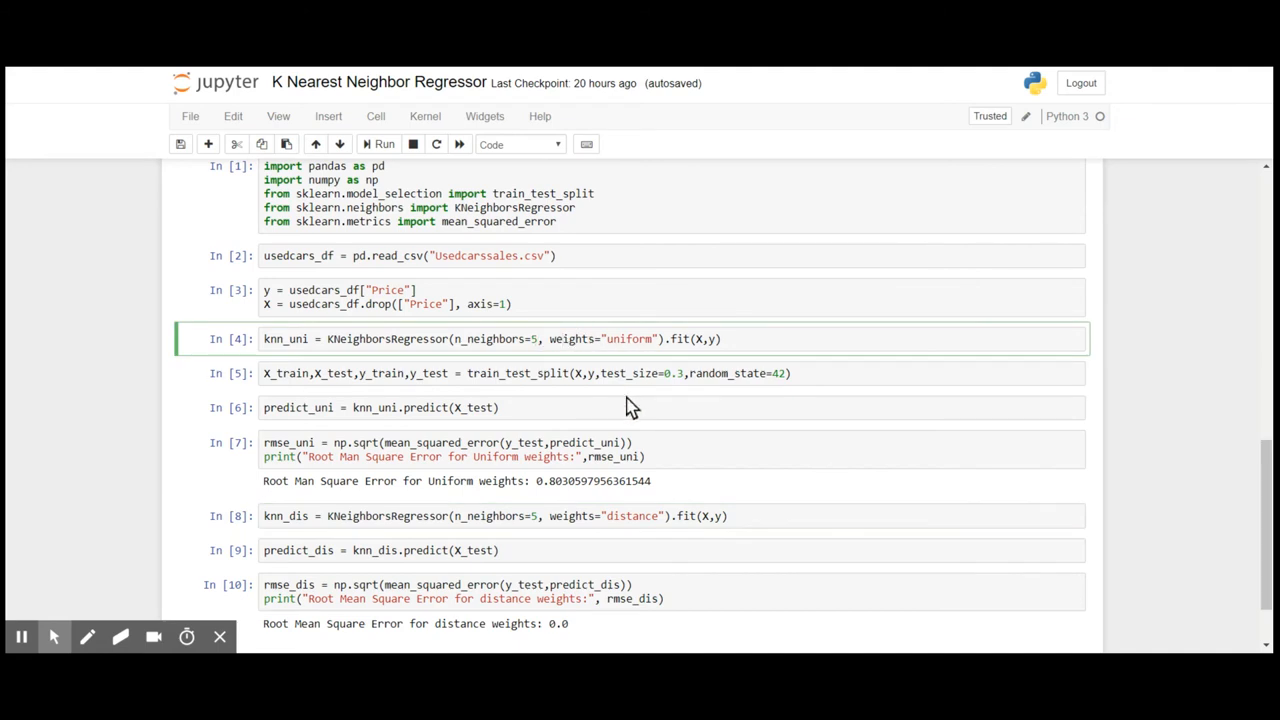
pyautogui.moveTo(549, 492)
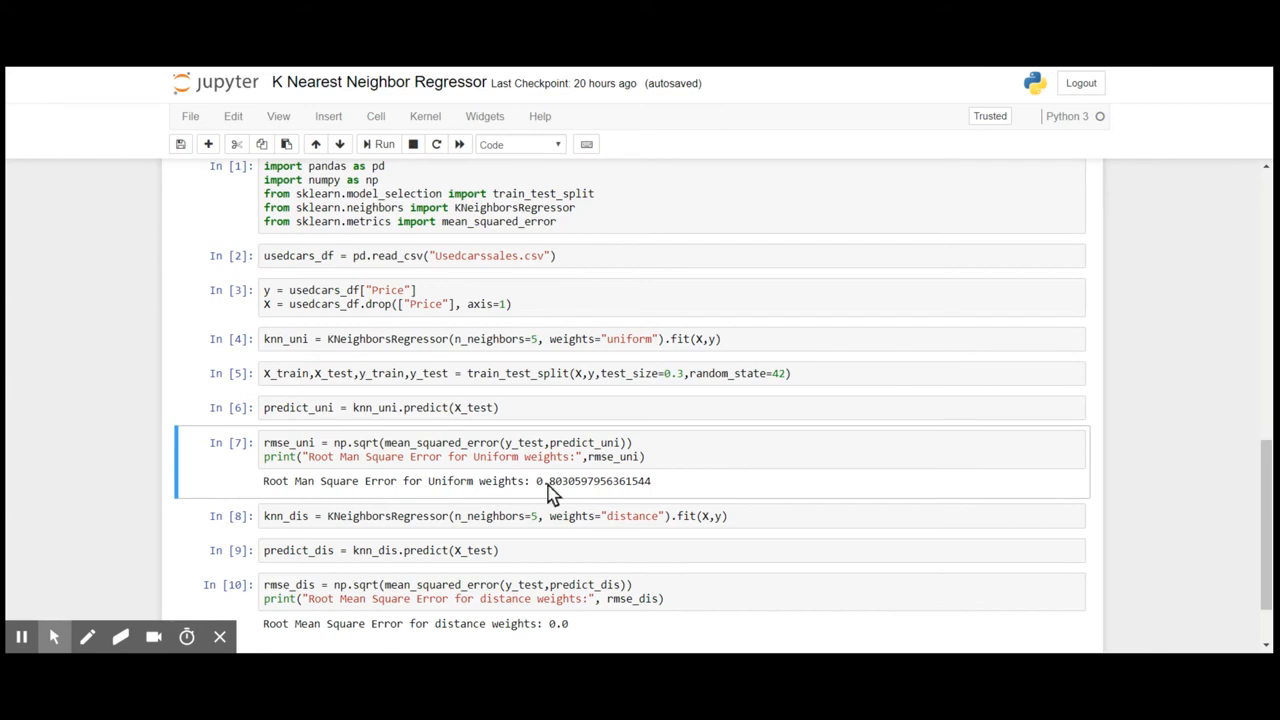
pyautogui.moveTo(597, 530)
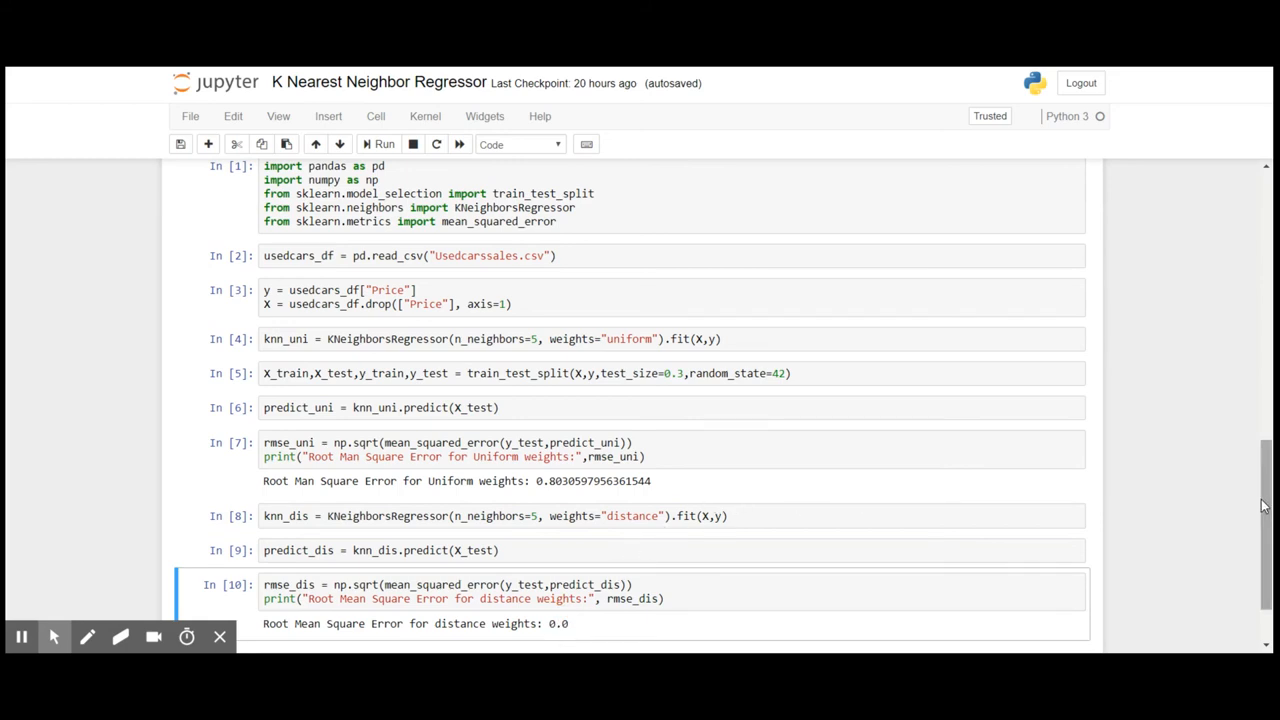
pyautogui.scroll(-3)
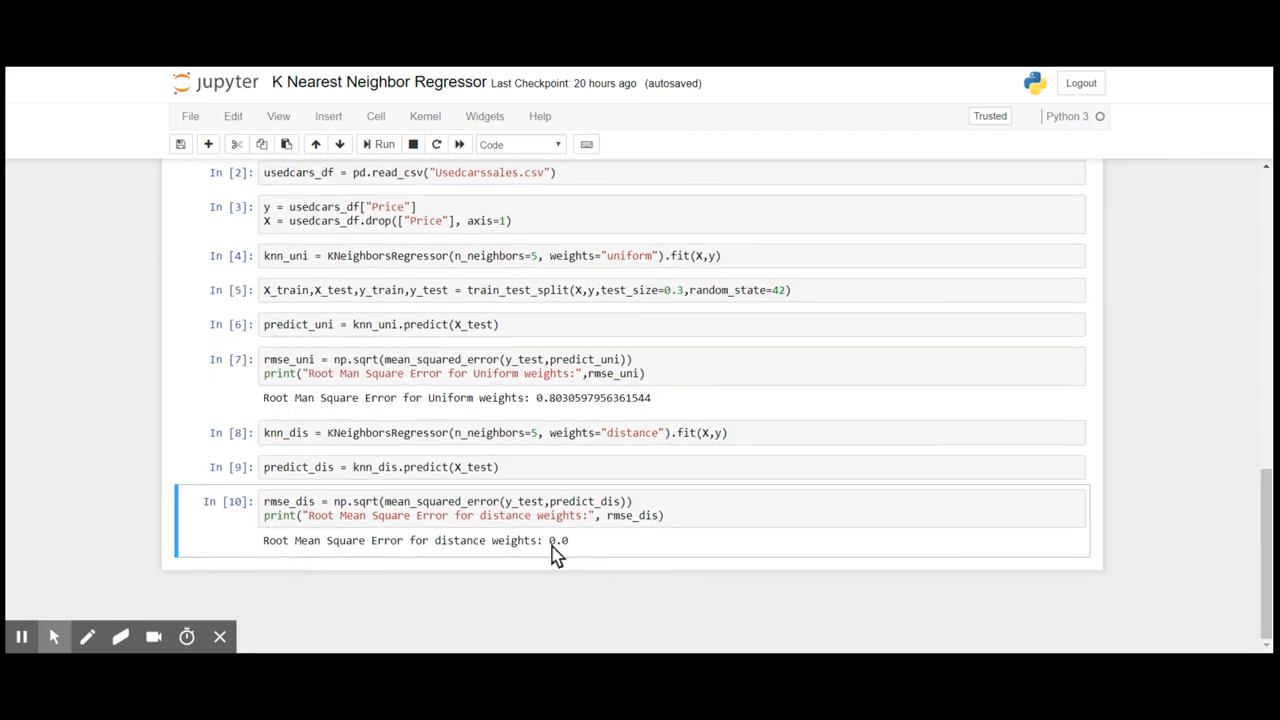